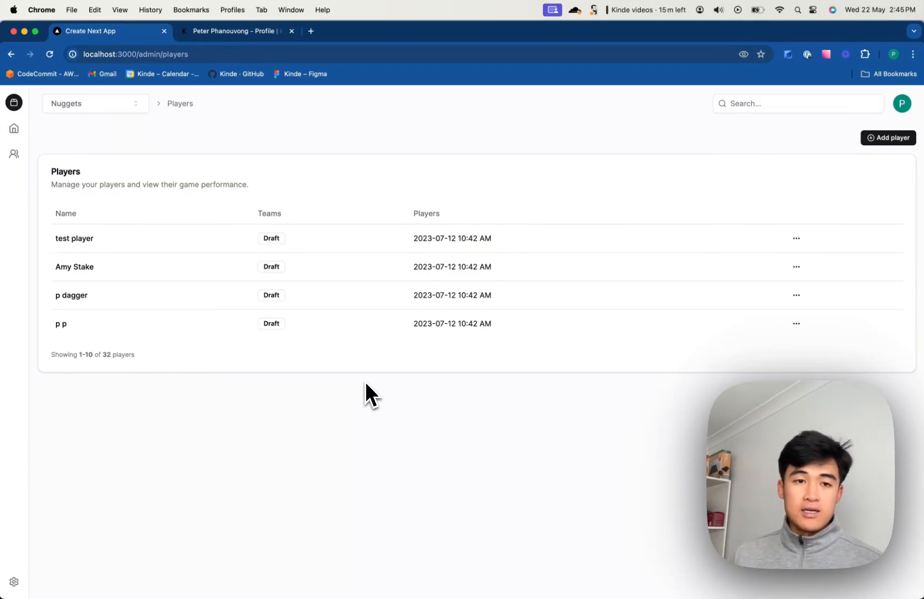
Peek at the app's org selector, dismiss it and switch to the Kinde dashboard
click(96, 104)
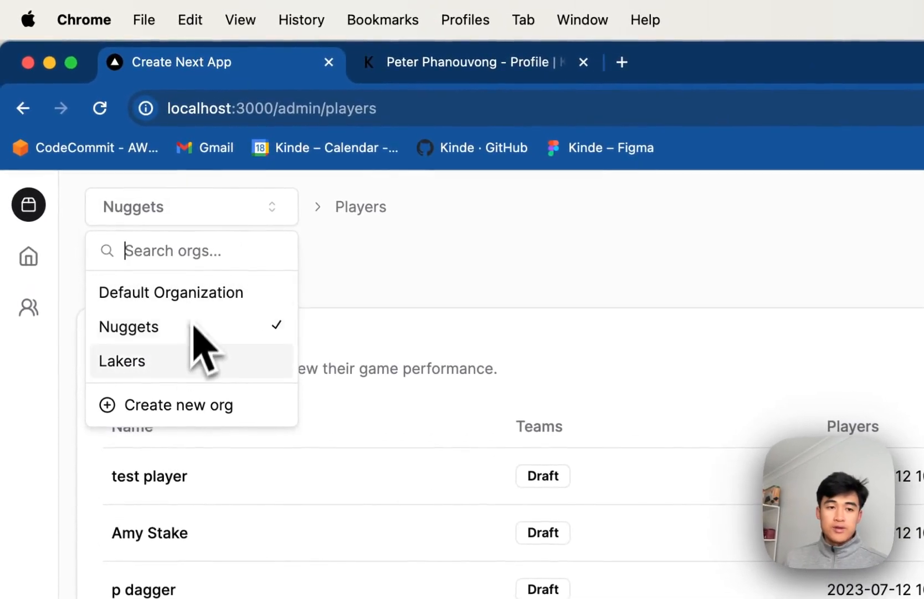
click(575, 254)
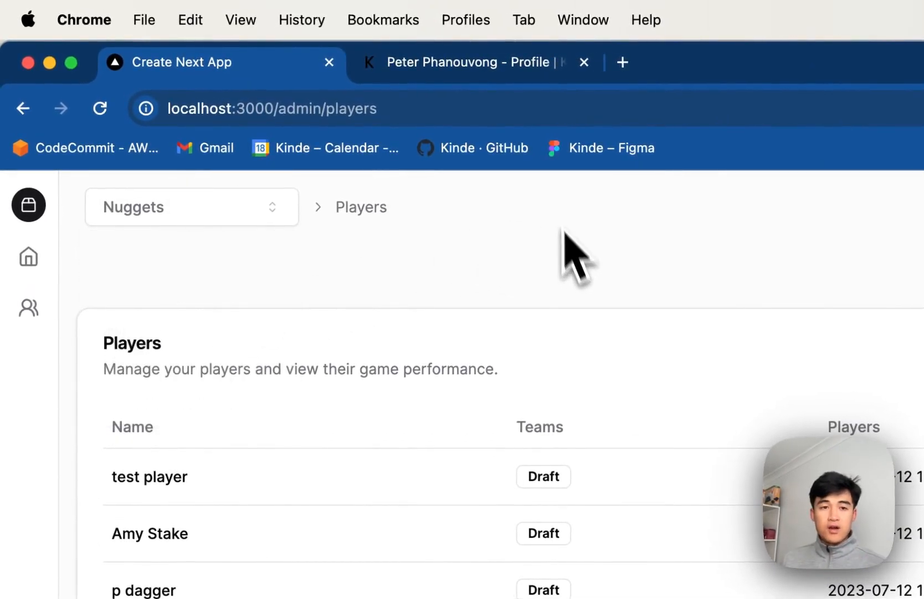
click(472, 62)
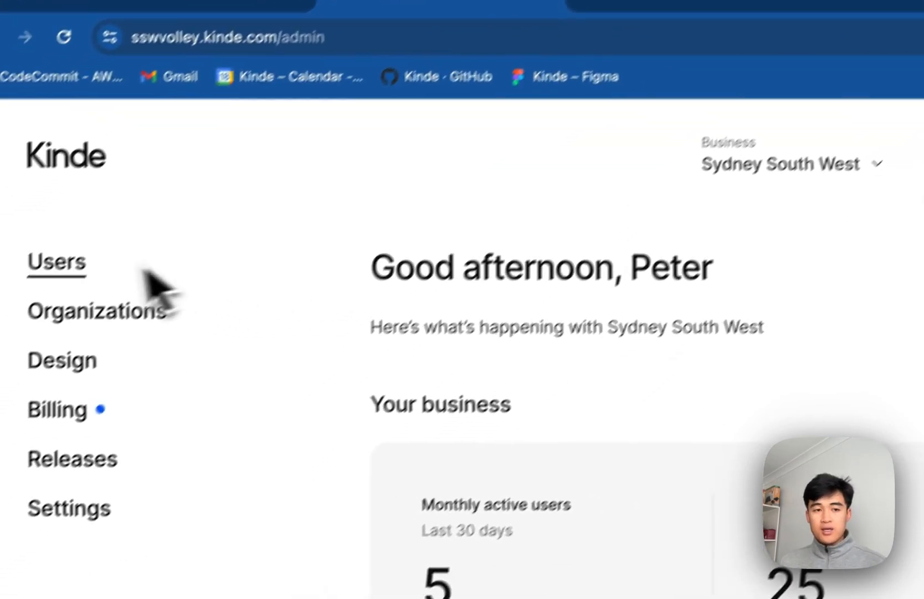
click(95, 309)
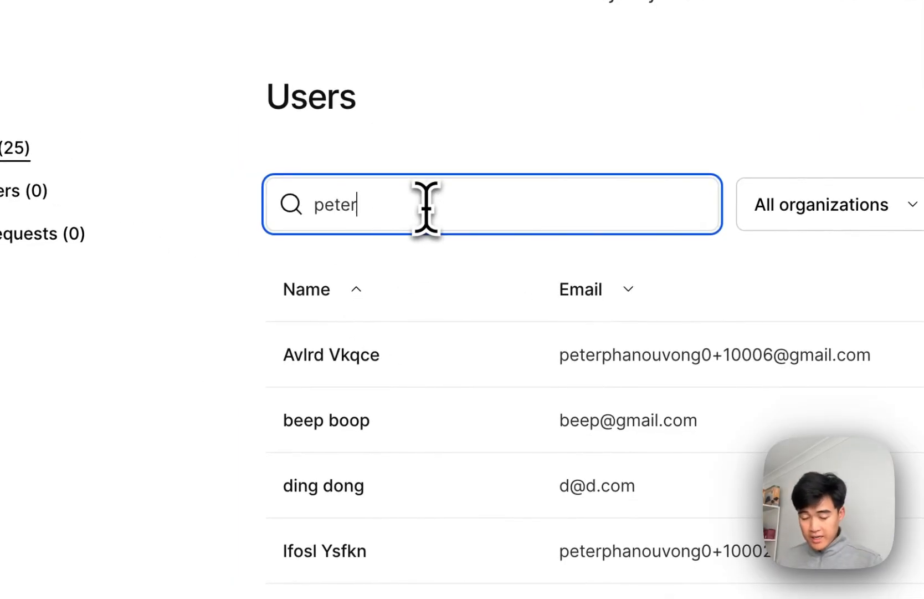
text(@kinde.com)
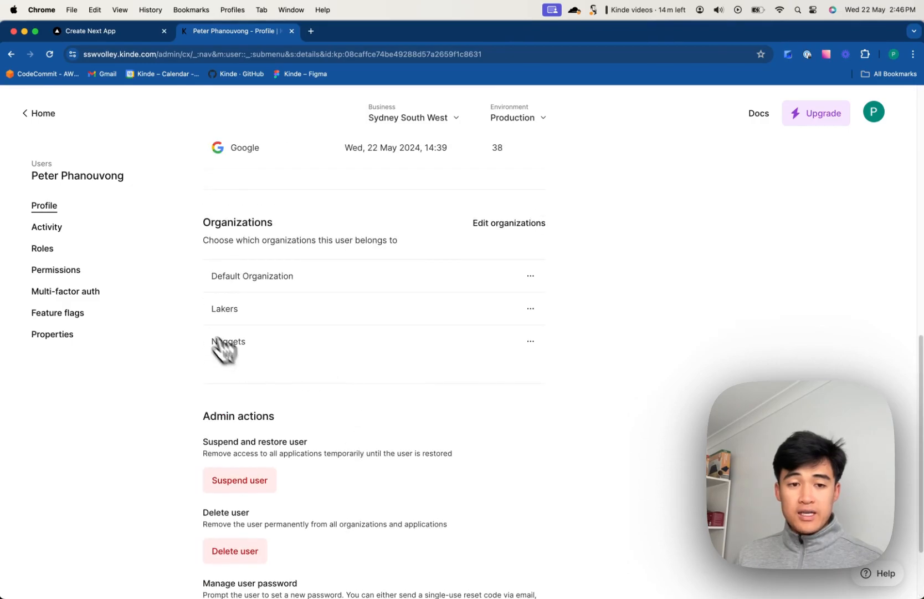
mouse_move(106, 69)
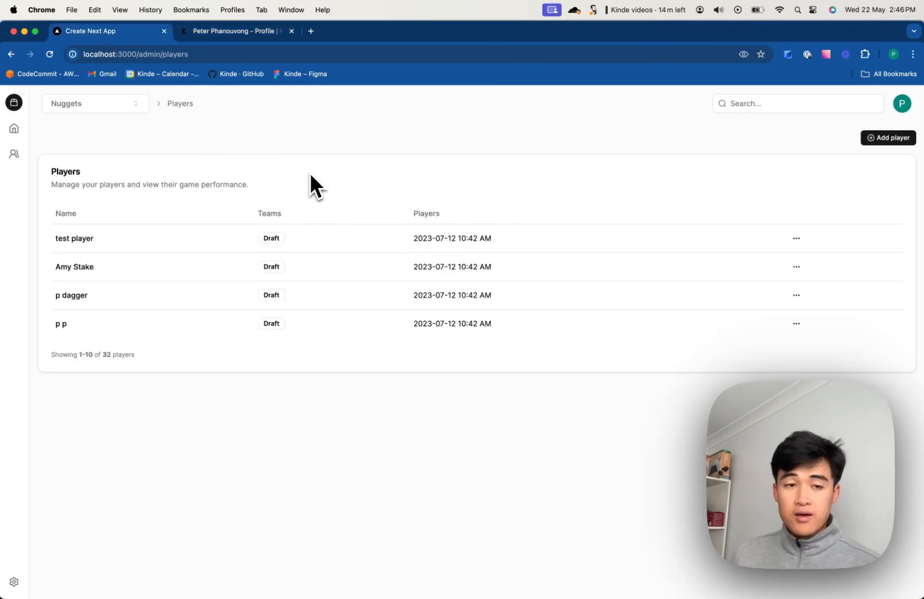
Sign into Default Organization, then Nuggets, then Lakers via the org selector
click(95, 103)
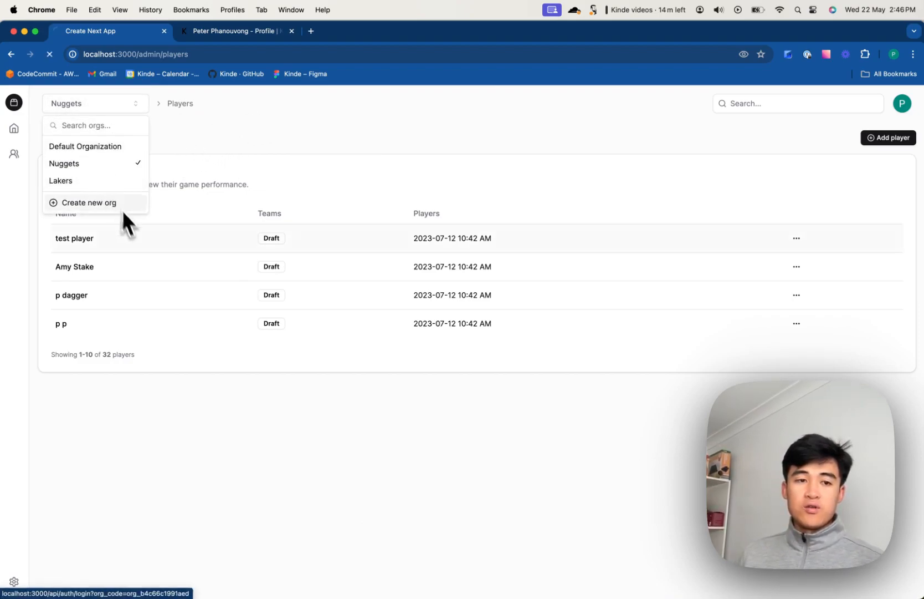
click(85, 146)
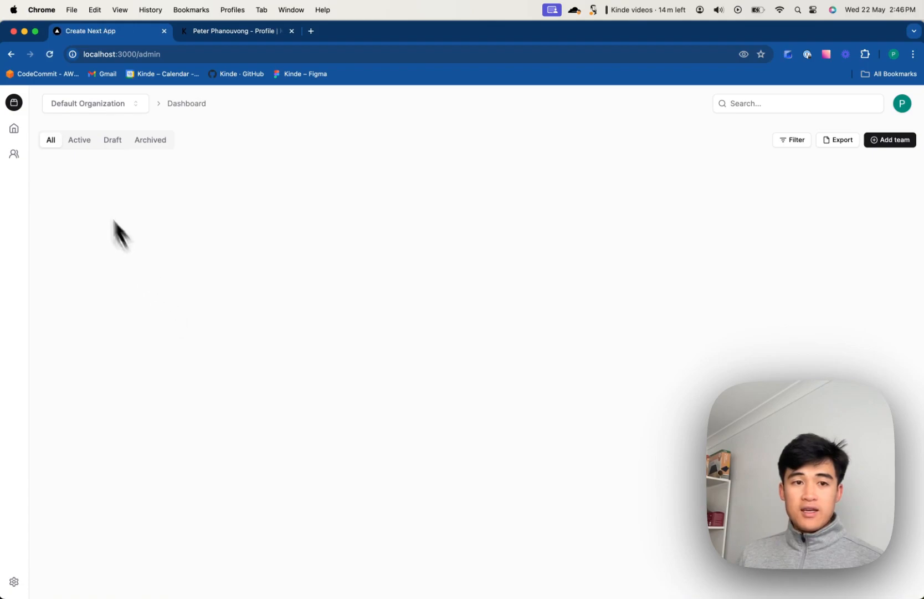
click(95, 104)
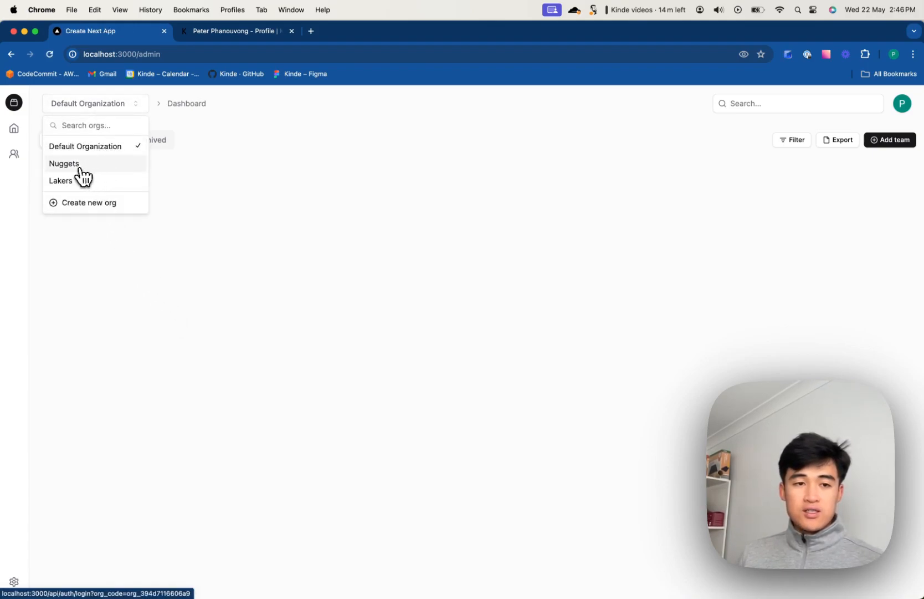
click(65, 163)
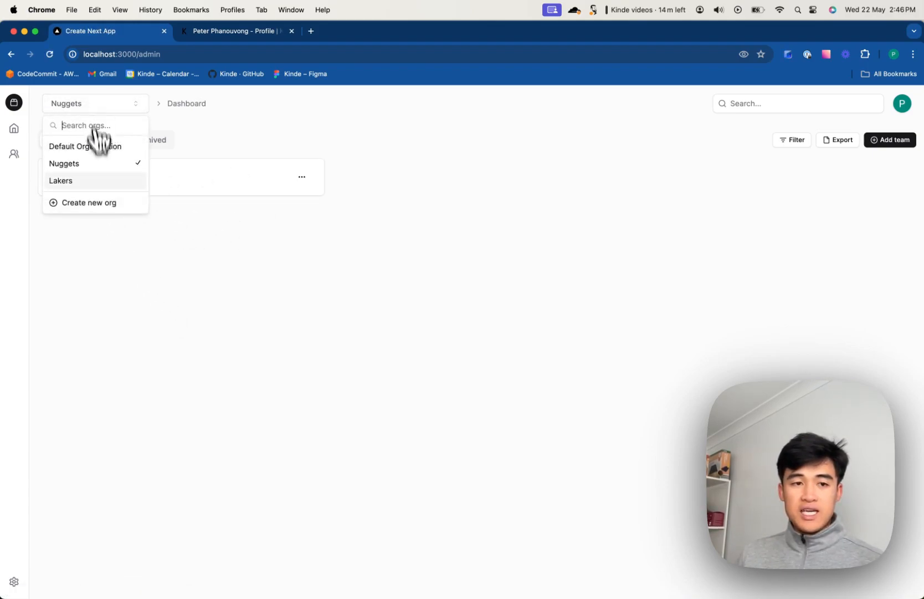
click(61, 181)
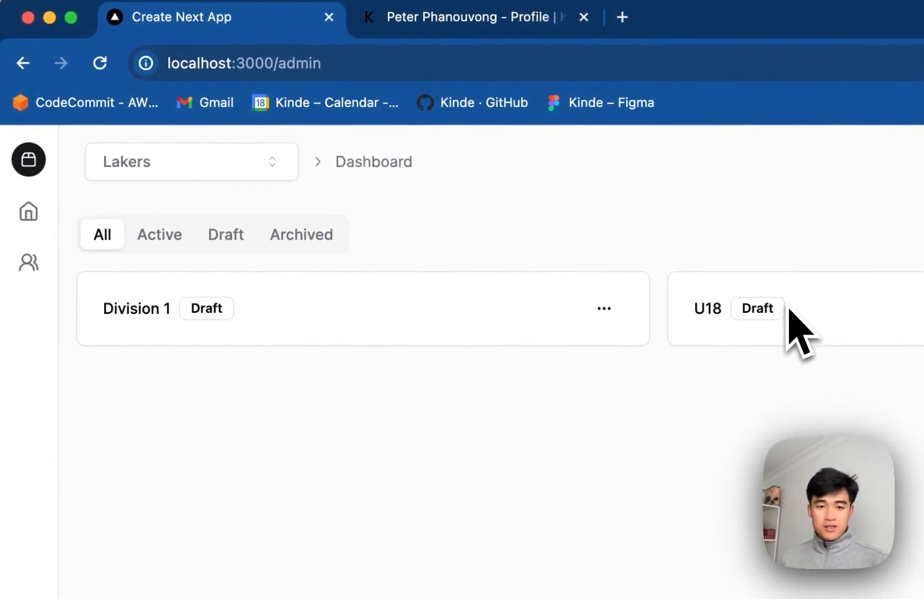
mouse_move(769, 186)
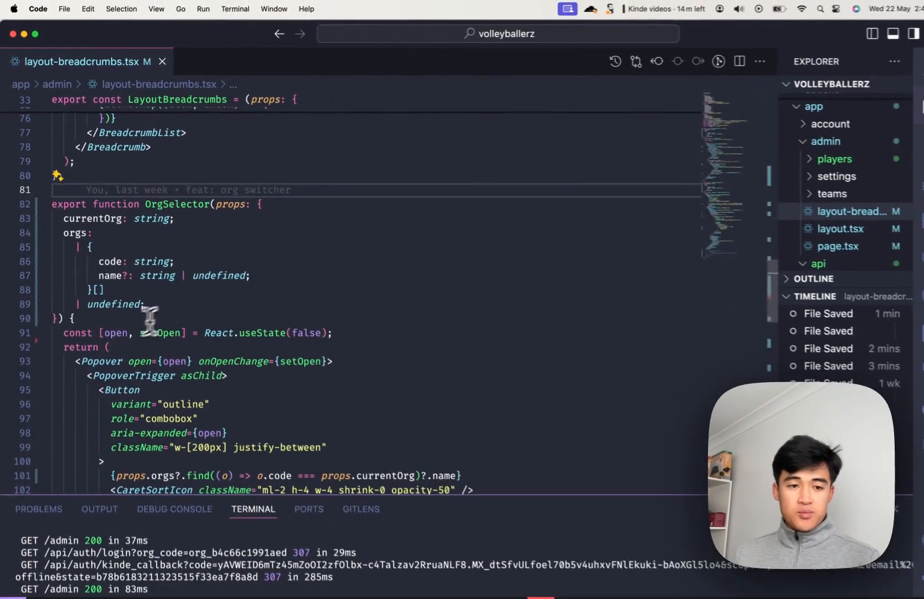
Comment out OrgSelector's Popover block, leaving a plain list of LoginLinks per org
scroll(down, 3)
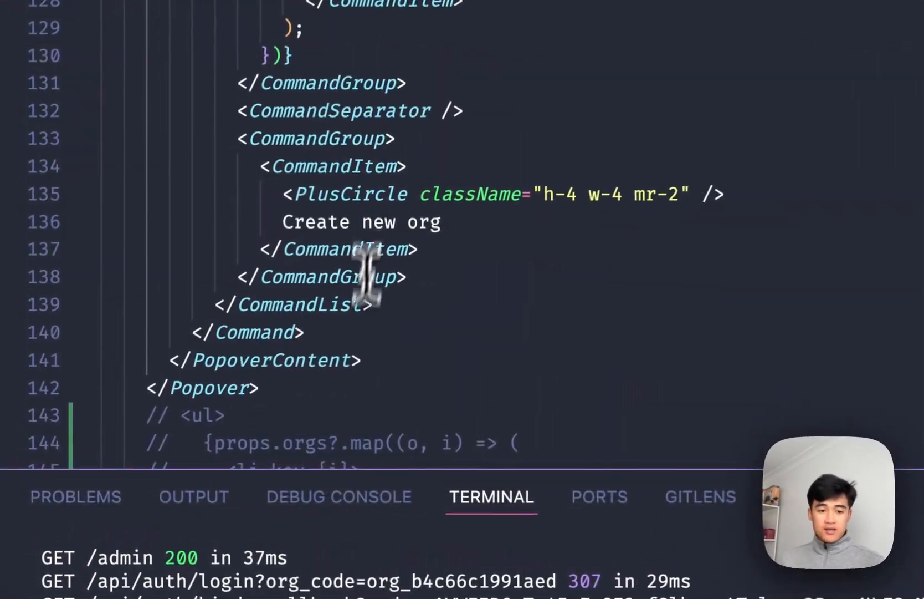
key(ctrl+/)
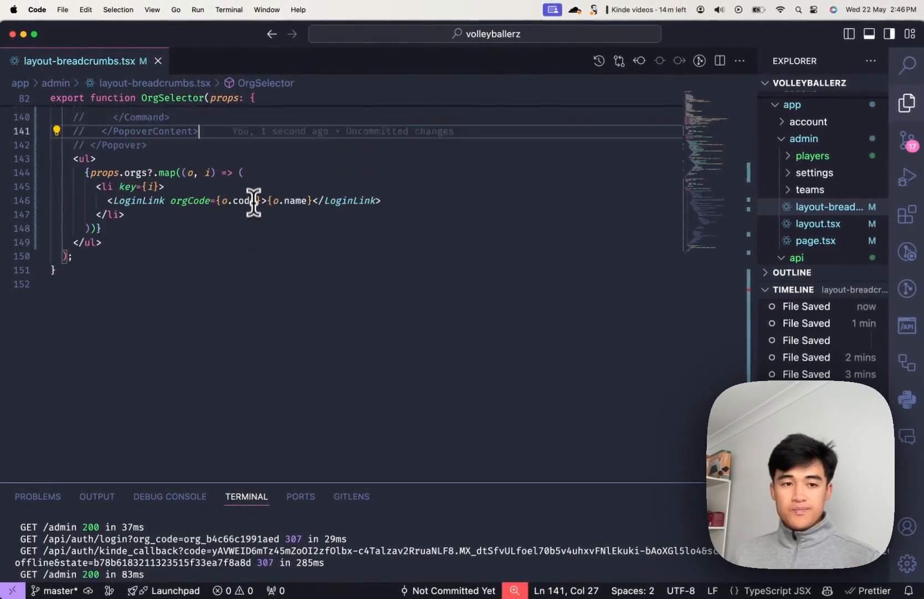
scroll(up, 3)
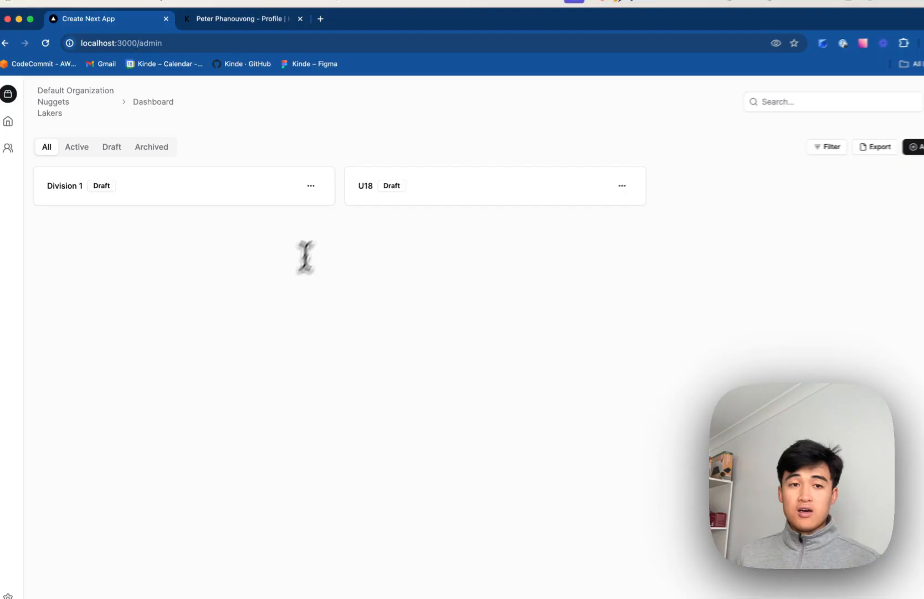
Check the org codes on Kinde's Organizations page, then return to the editor
click(239, 31)
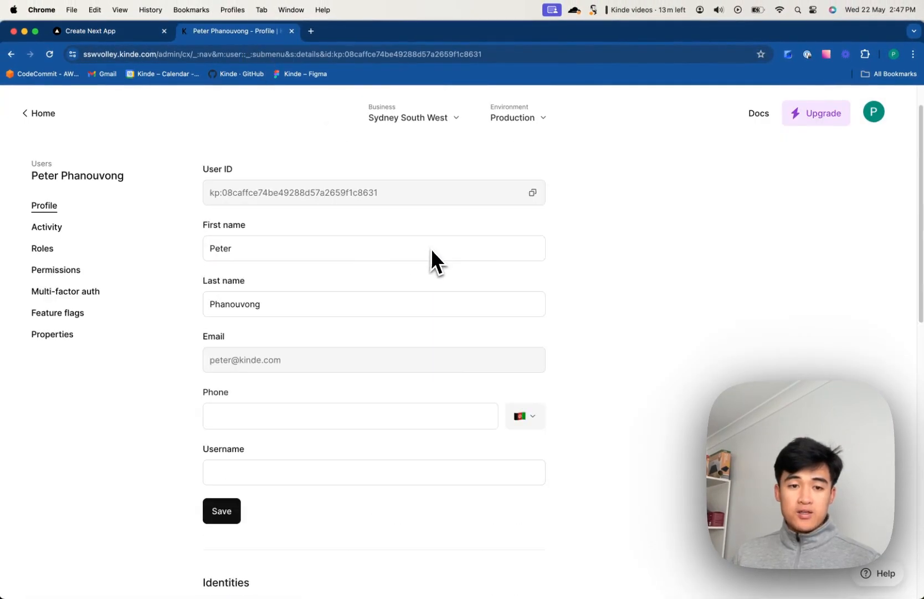
scroll(down, 3)
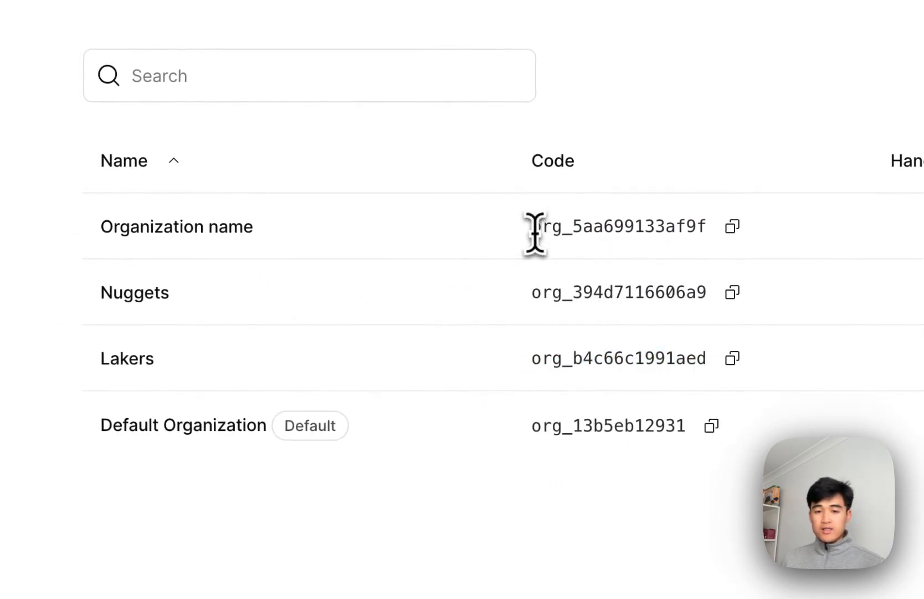
key(alt+tab)
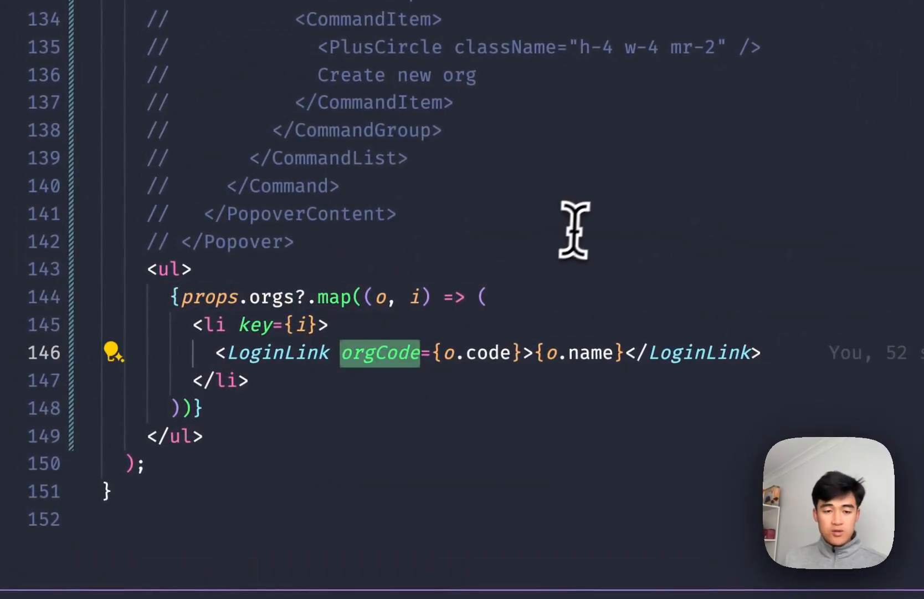
Add currentOrg and userOrgs to the admin layout via getOrganization and getUserOrganizations
scroll(up, 3)
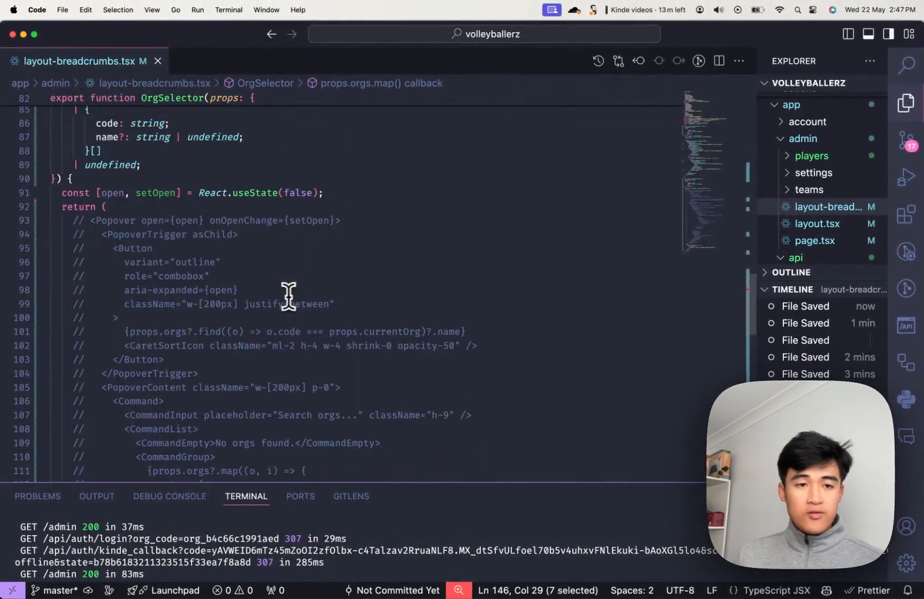
scroll(up, 3)
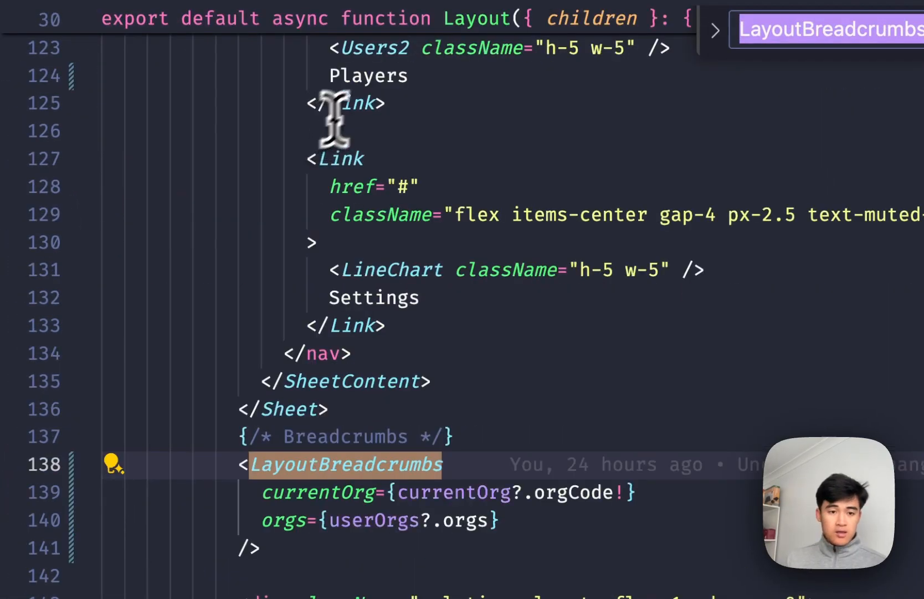
scroll(down, 3)
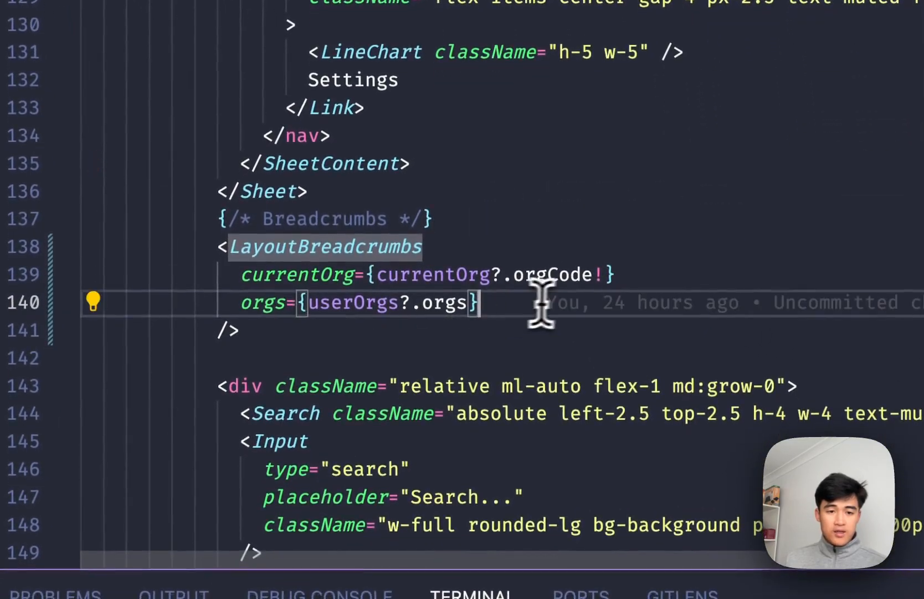
scroll(up, 3)
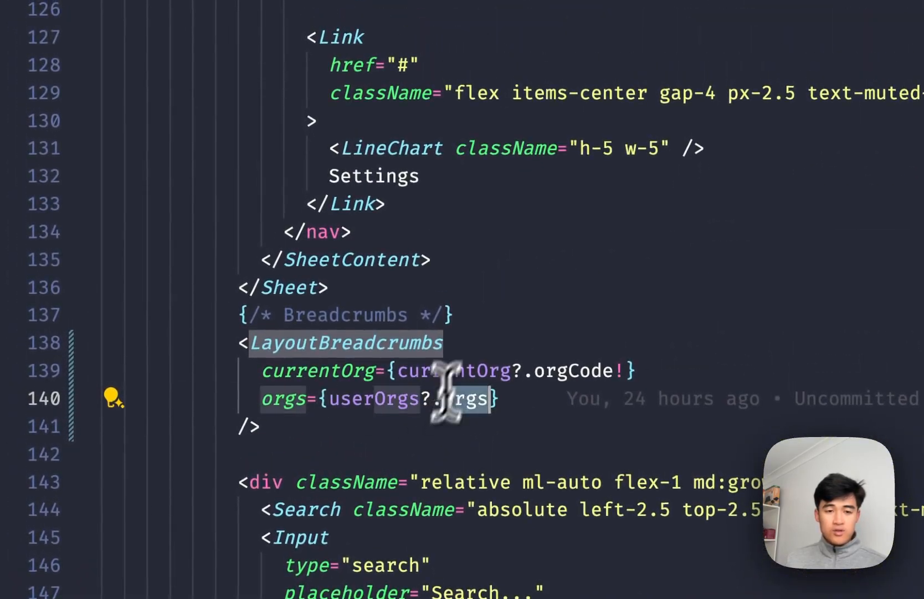
scroll(up, 3)
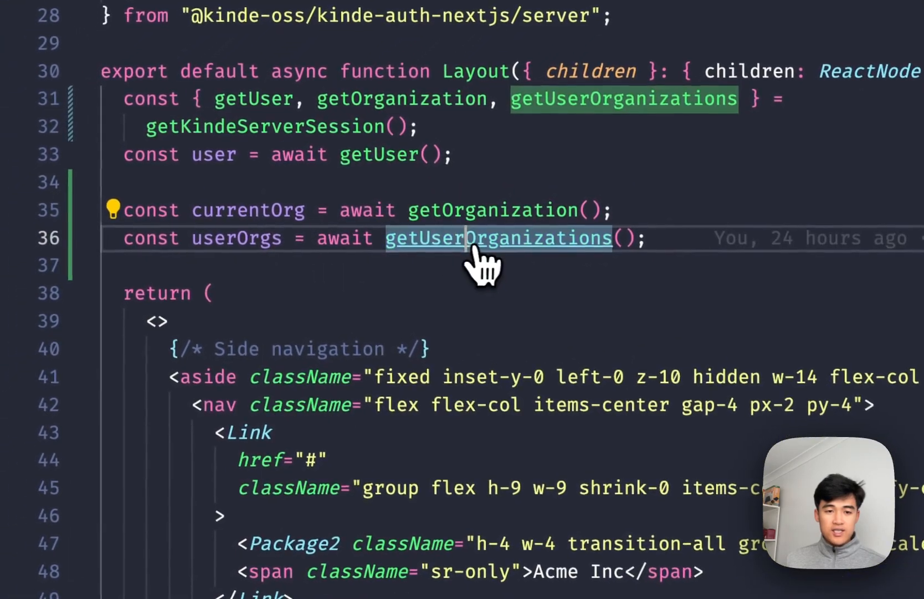
scroll(up, 3)
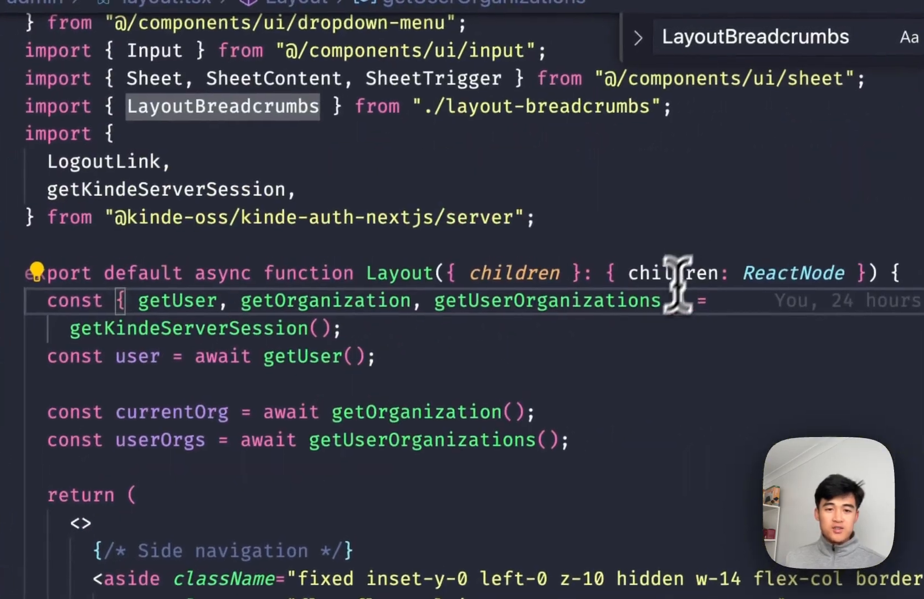
double_click(542, 300)
text(console.log()
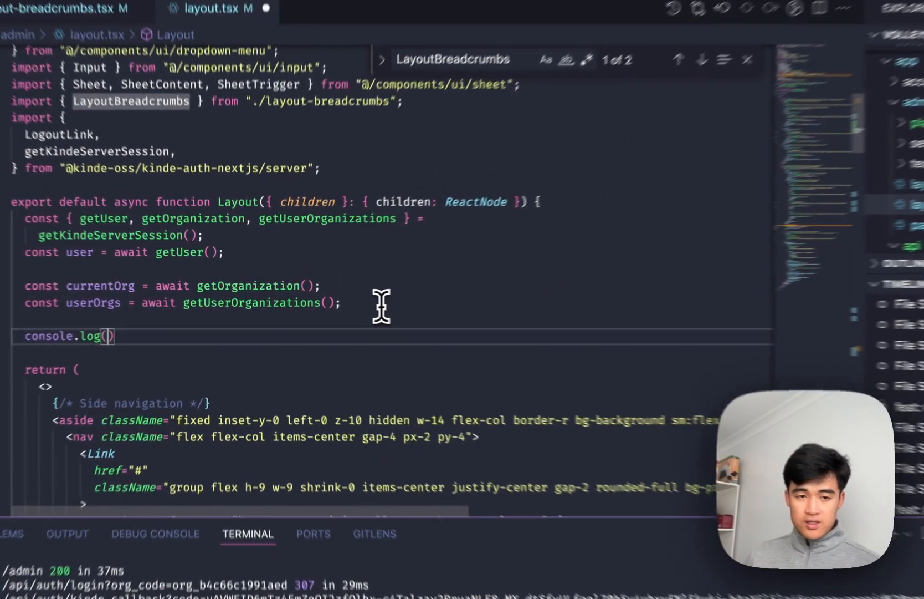
text(user)
text(<pre></pre>)
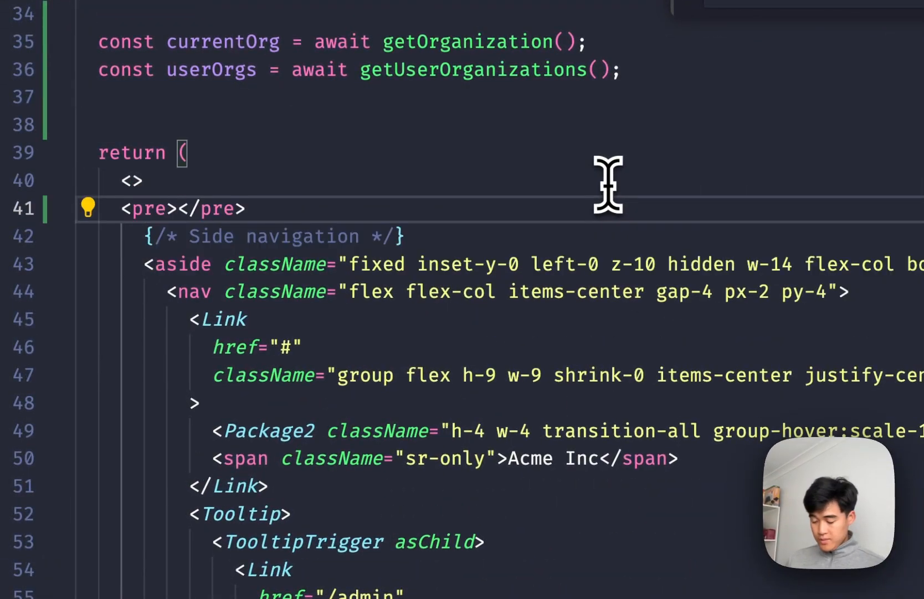
Render userOrgs as JSON.stringify output inside a pre element and save
text({H)
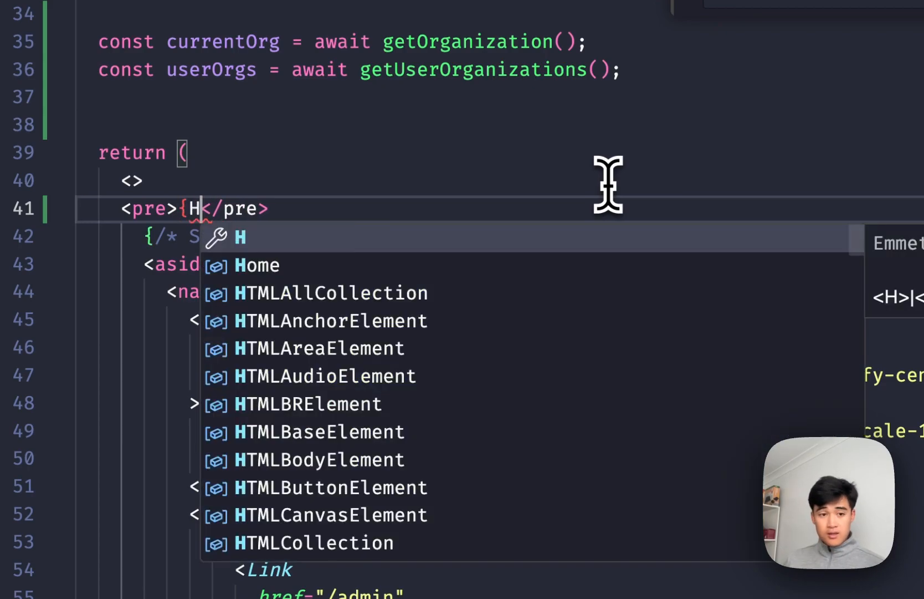
text(JSON.stringify)
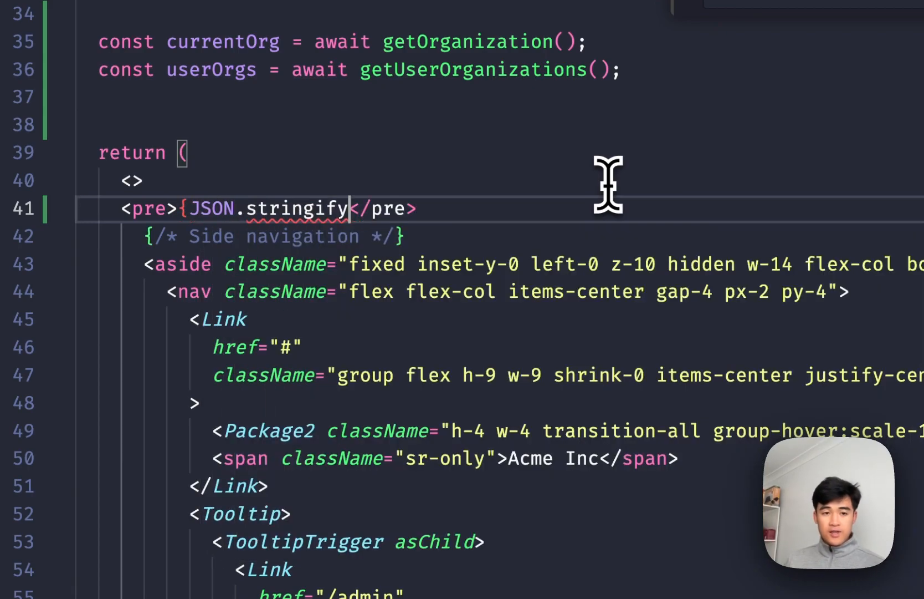
text((userOrgs, null,2)
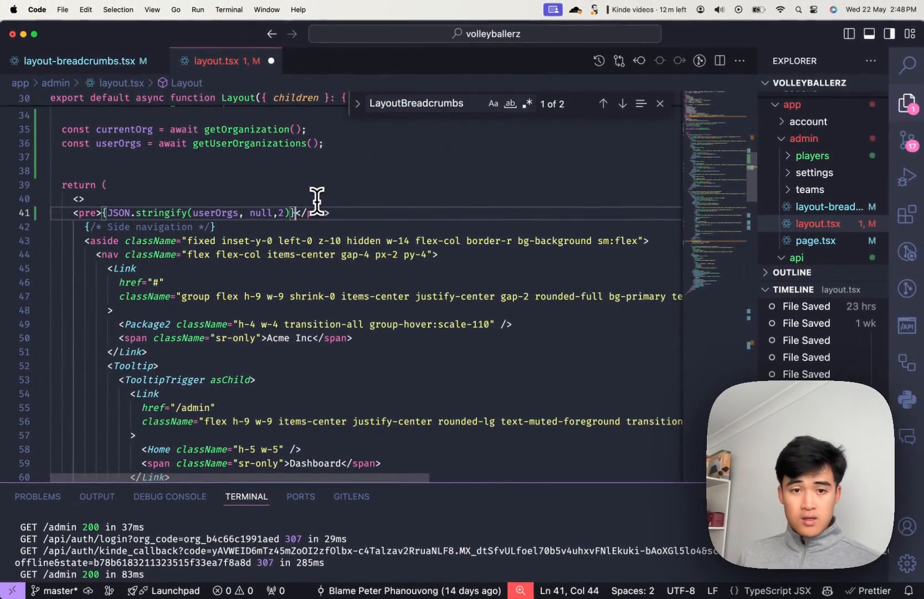
click(235, 31)
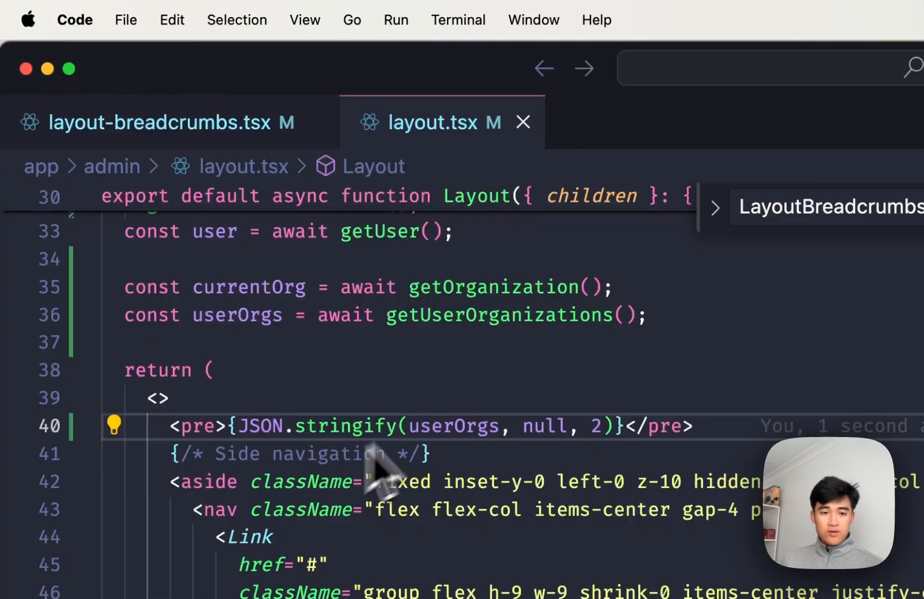
scroll(down, 3)
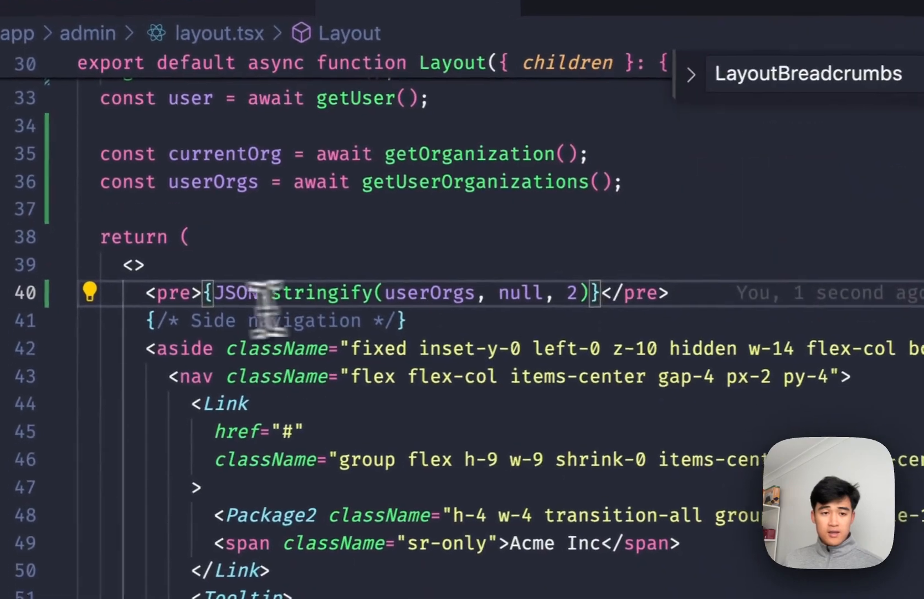
text(p)
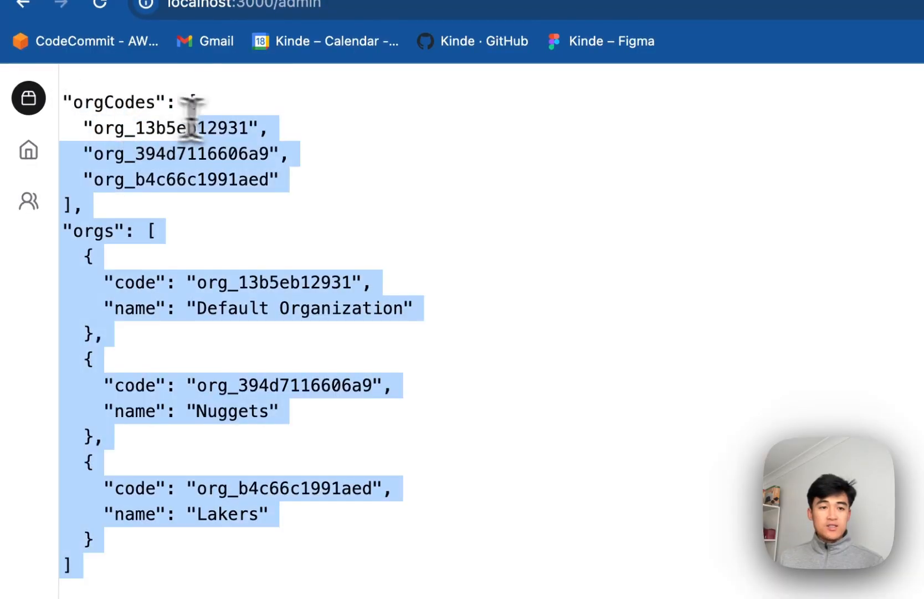
Review the printed orgCodes and orgs JSON on the localhost admin page
click(142, 247)
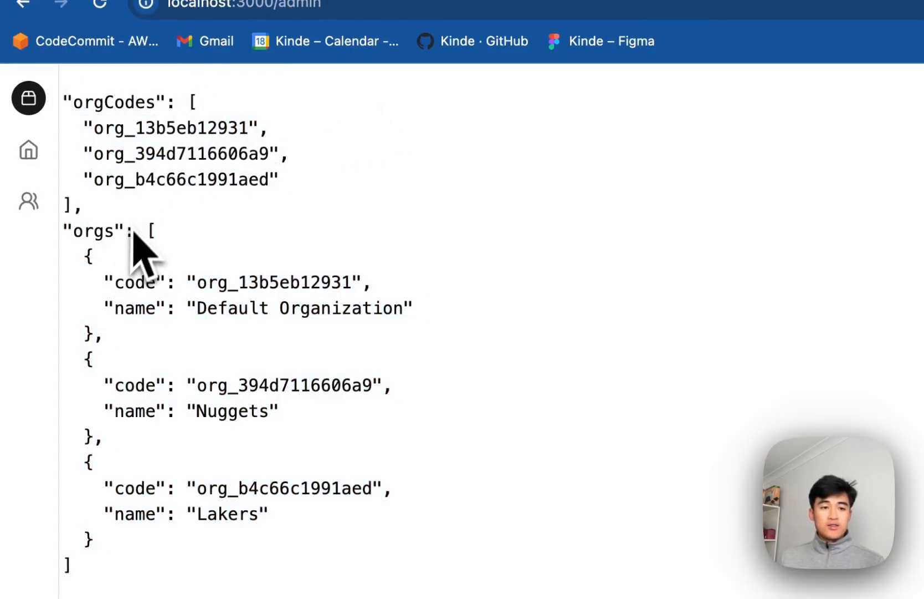
mouse_move(295, 221)
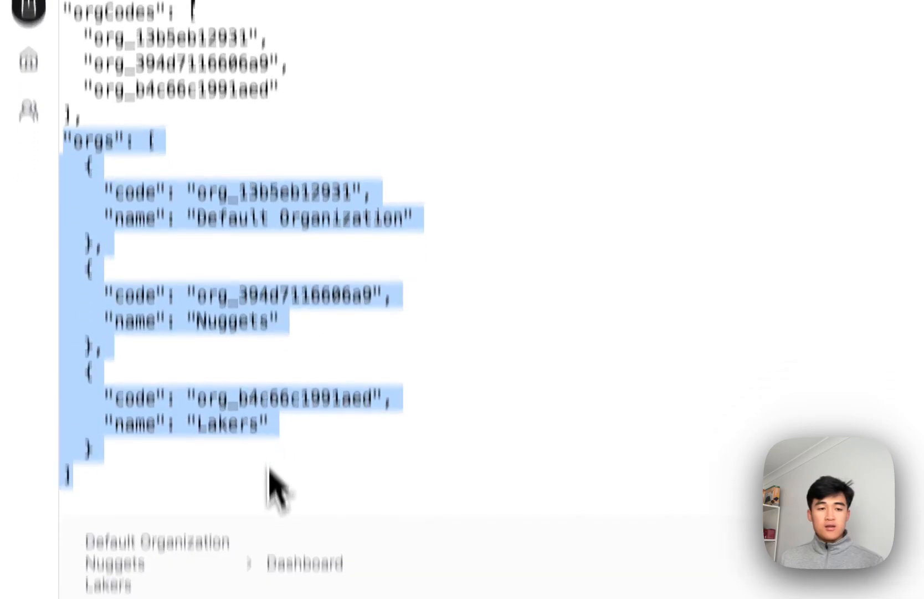
scroll(down, 3)
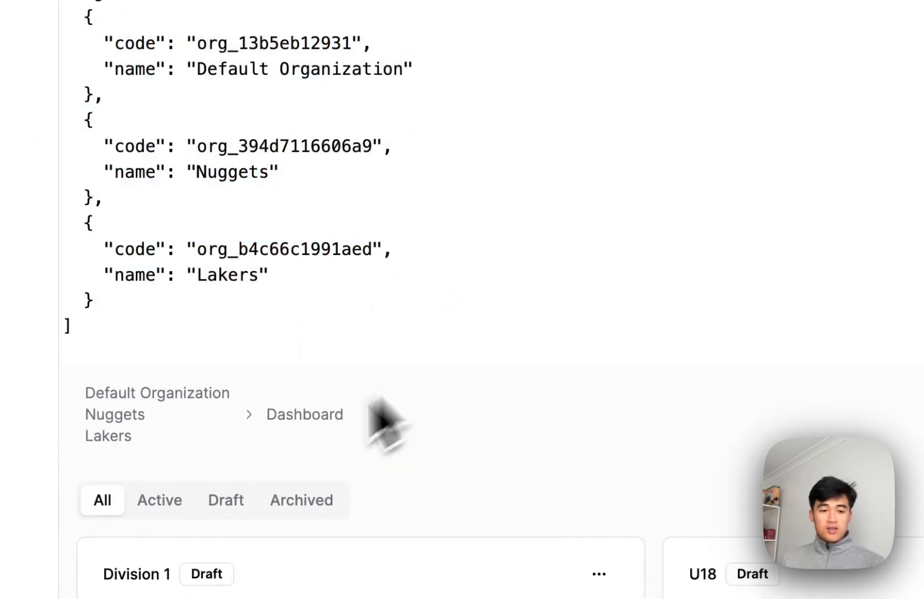
mouse_move(126, 439)
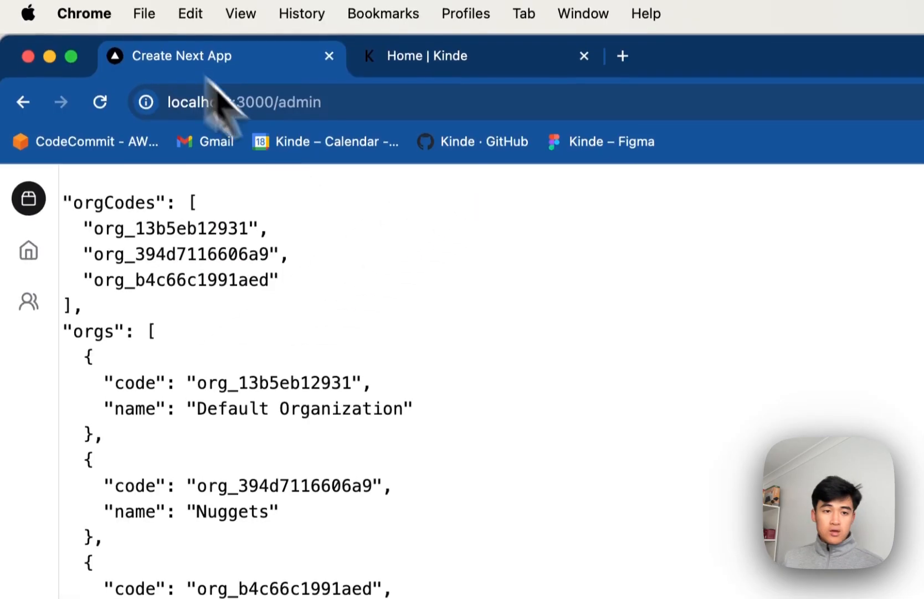
scroll(down, 3)
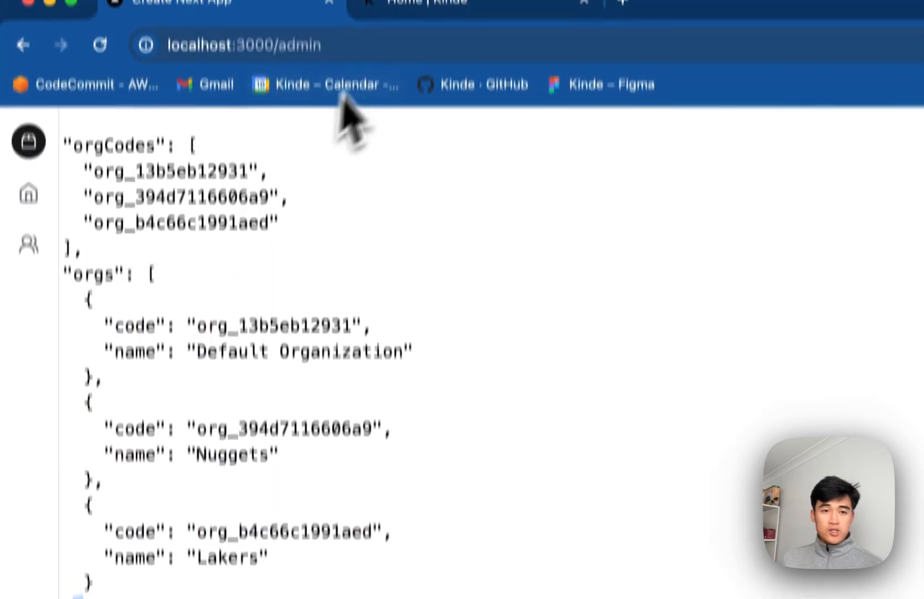
Navigate Kinde Settings to the application's Tokens page
click(428, 61)
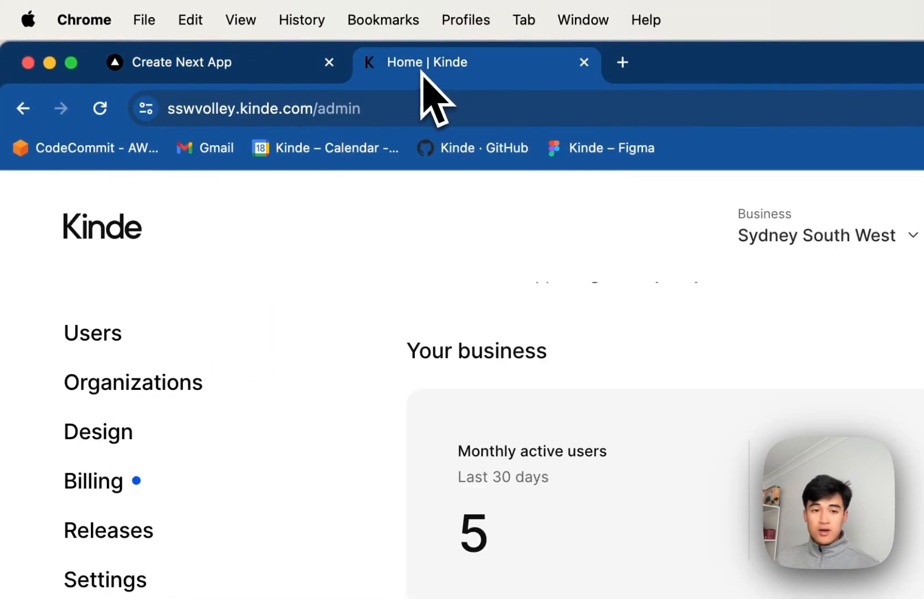
scroll(down, 3)
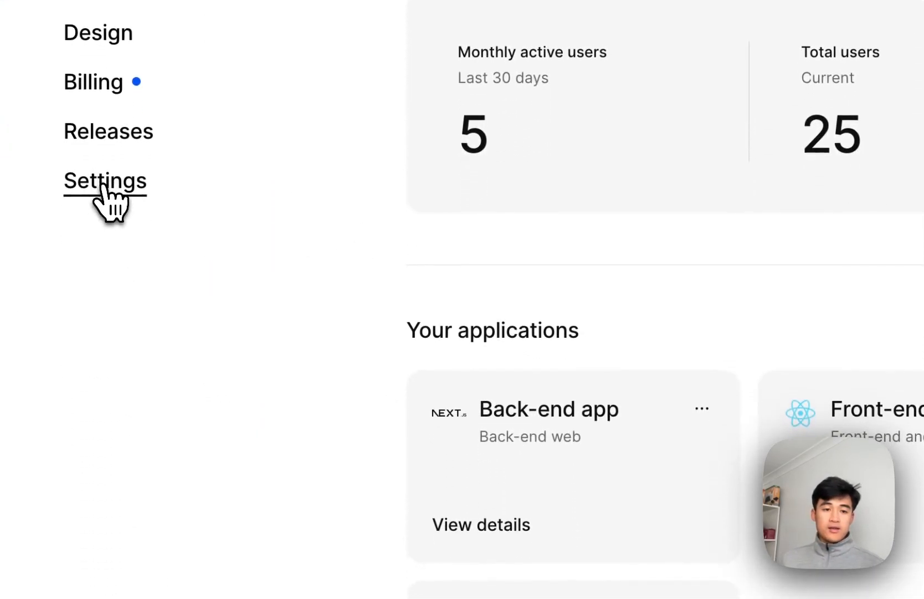
click(104, 180)
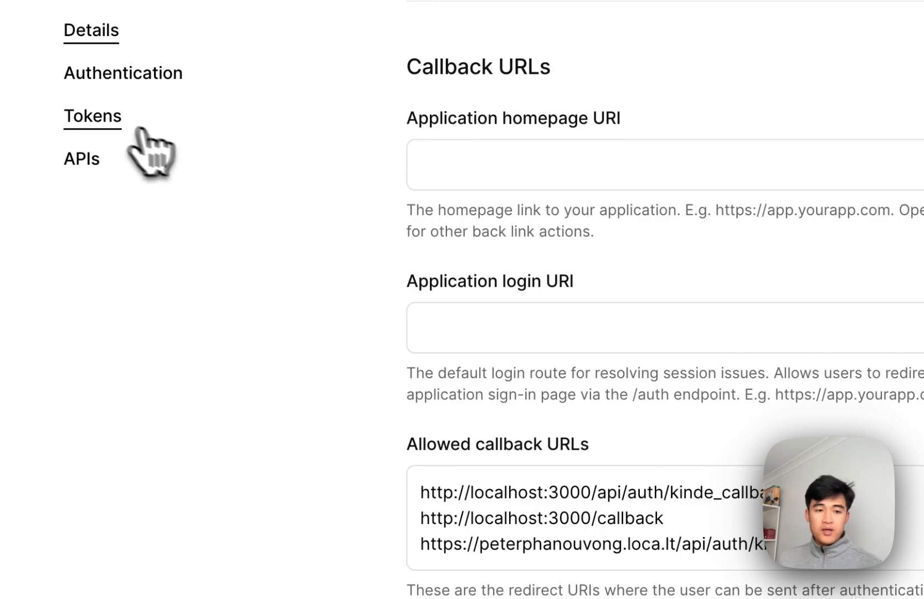
click(92, 115)
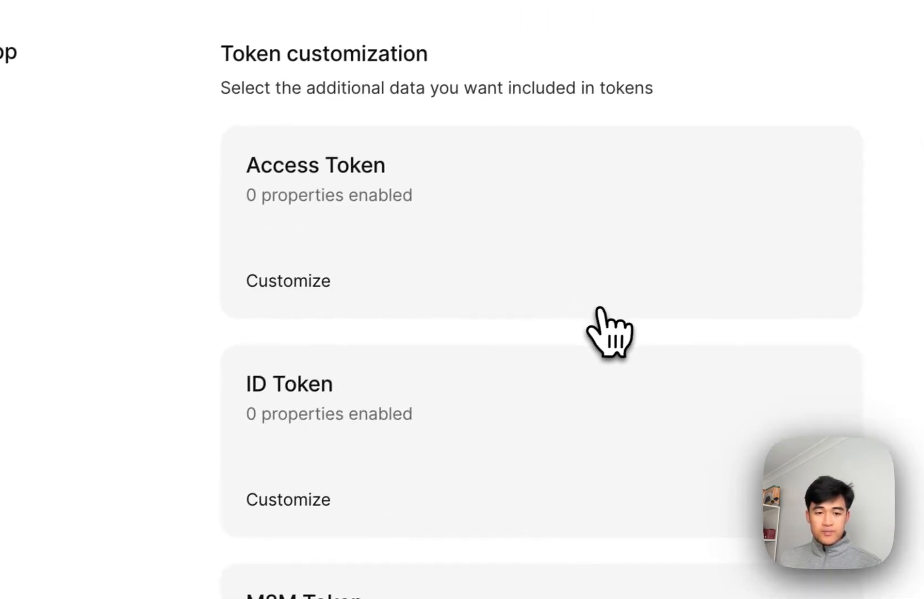
Review the access token's additional claims and leave them unchanged
scroll(up, 3)
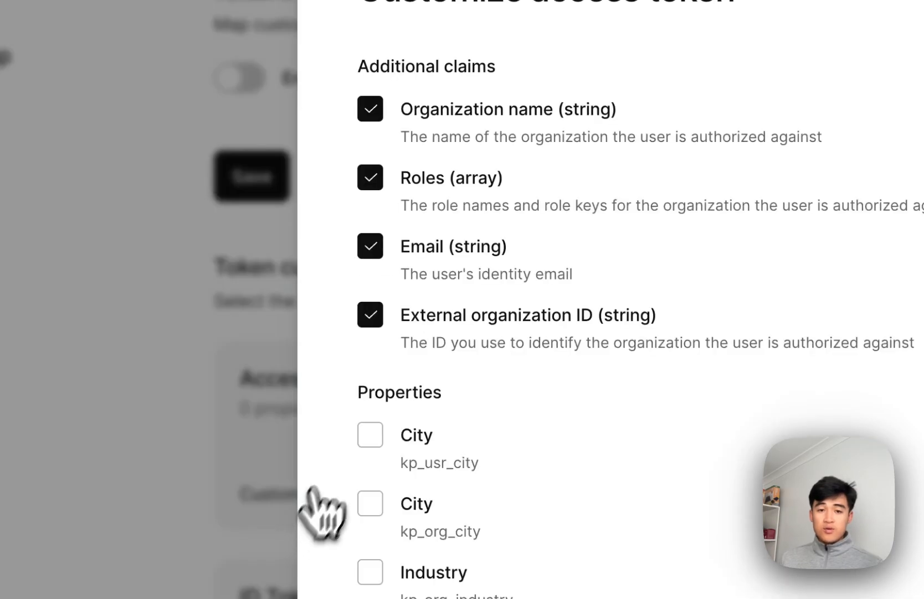
mouse_move(424, 171)
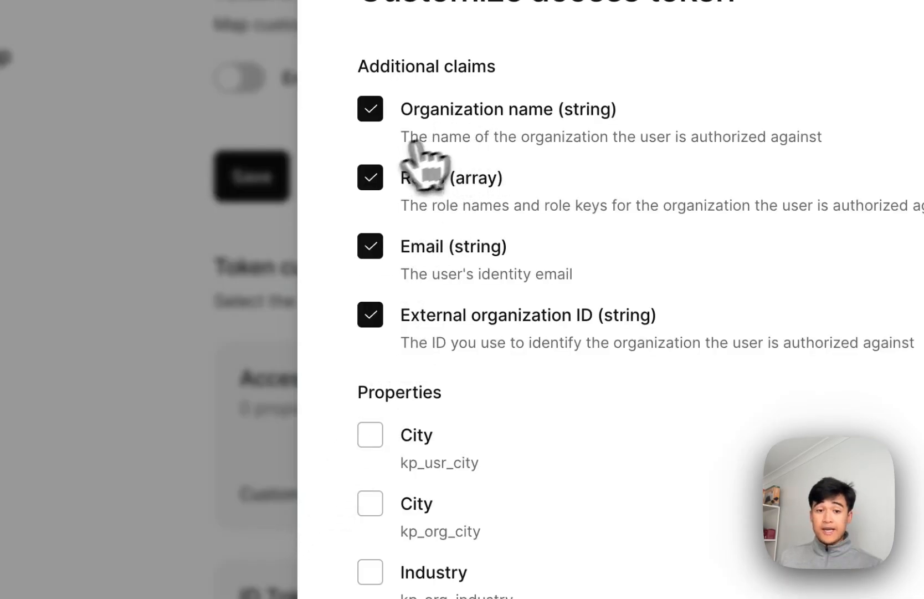
scroll(down, 3)
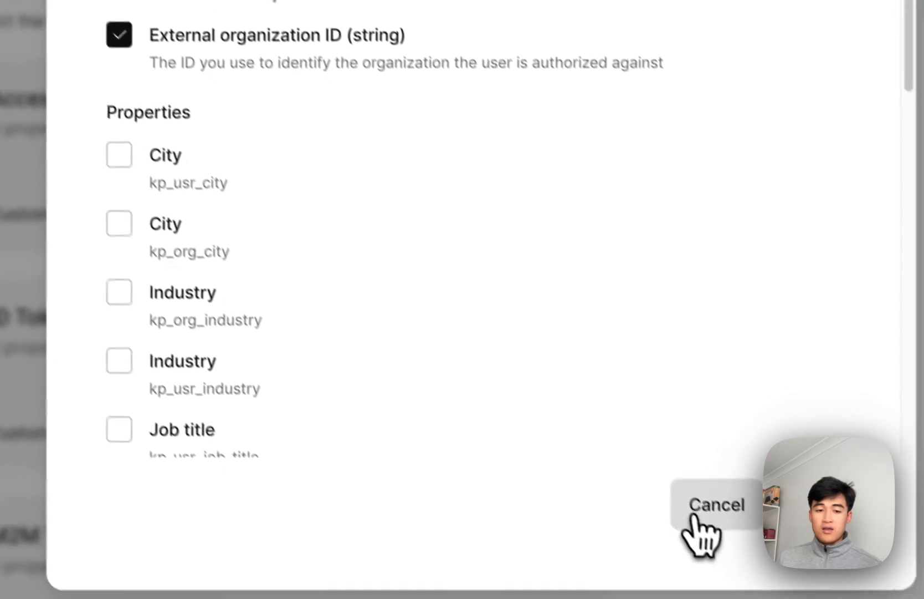
scroll(up, 3)
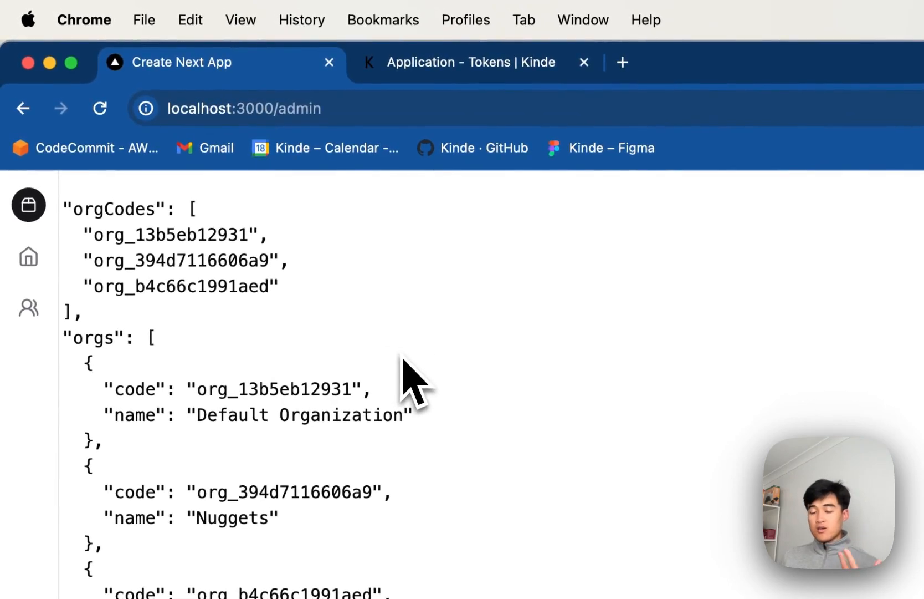
Scroll the localhost admin page down to the org name list
scroll(down, 3)
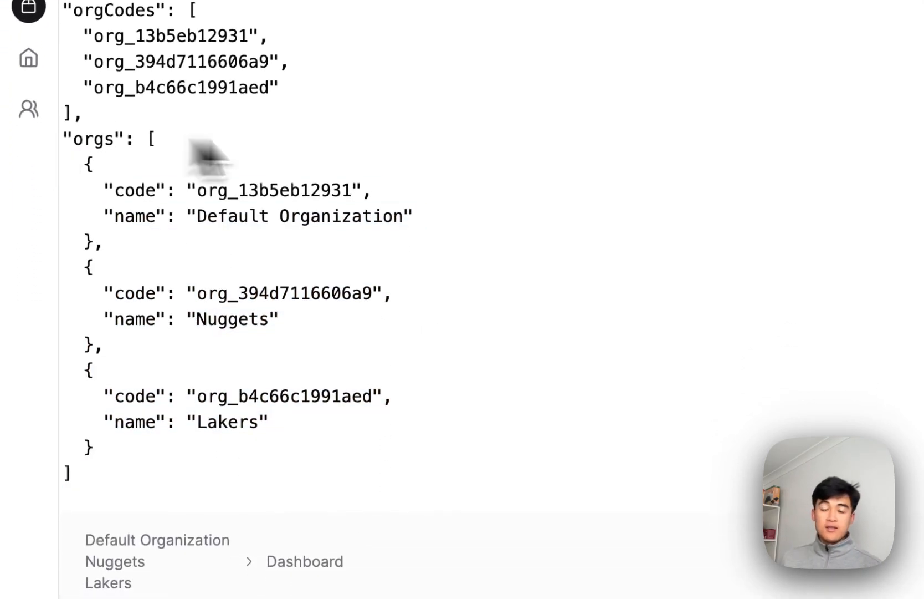
mouse_move(389, 171)
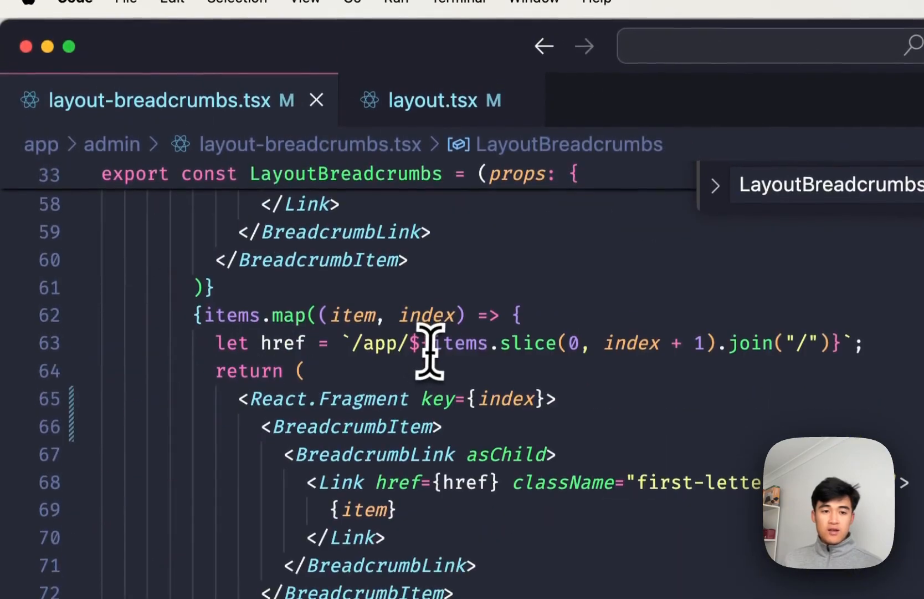
Scroll layout-breadcrumbs.tsx to OrgSelector's CommandItem and LoginLink code
scroll(down, 3)
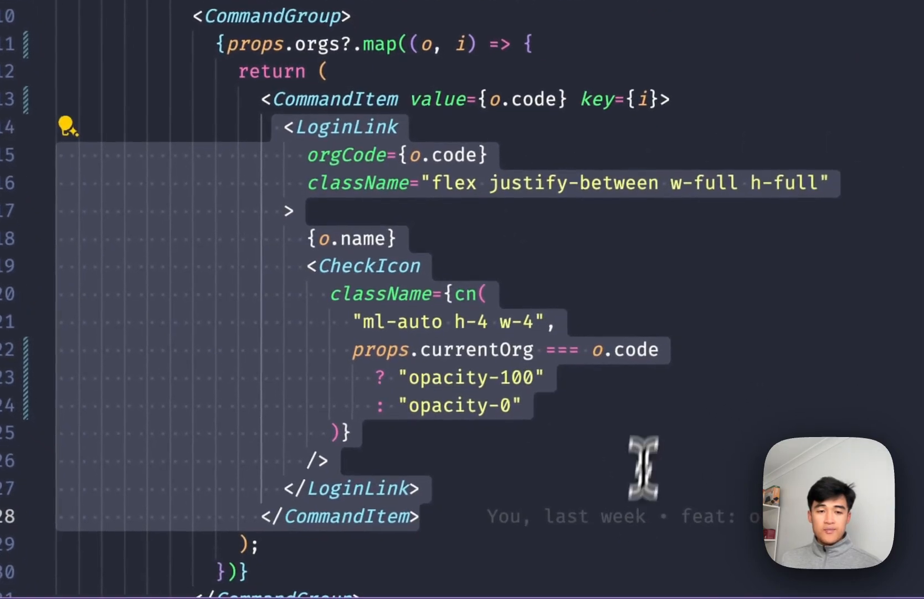
scroll(up, 3)
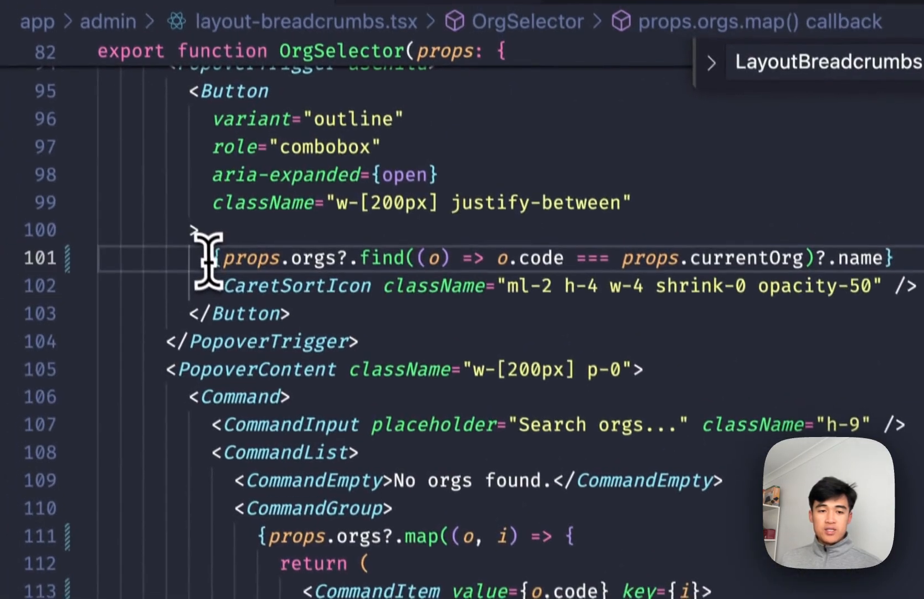